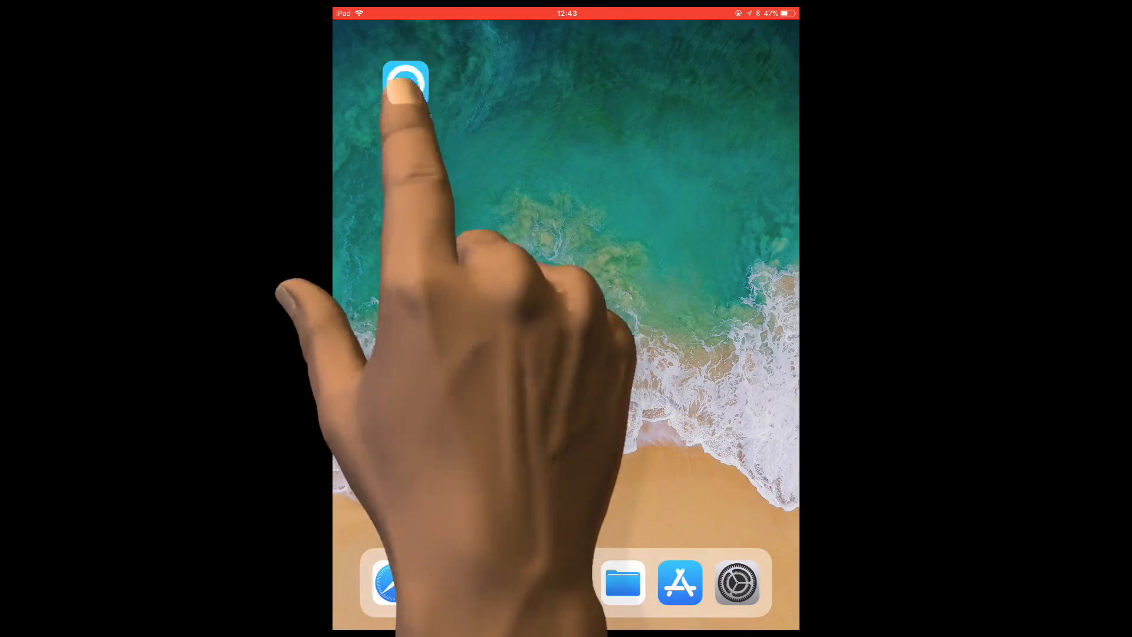
Launch Amazon Alexa from the iPad home screen to reach its main menu.
{"action": "left_click", "coordinate": [405, 81]}
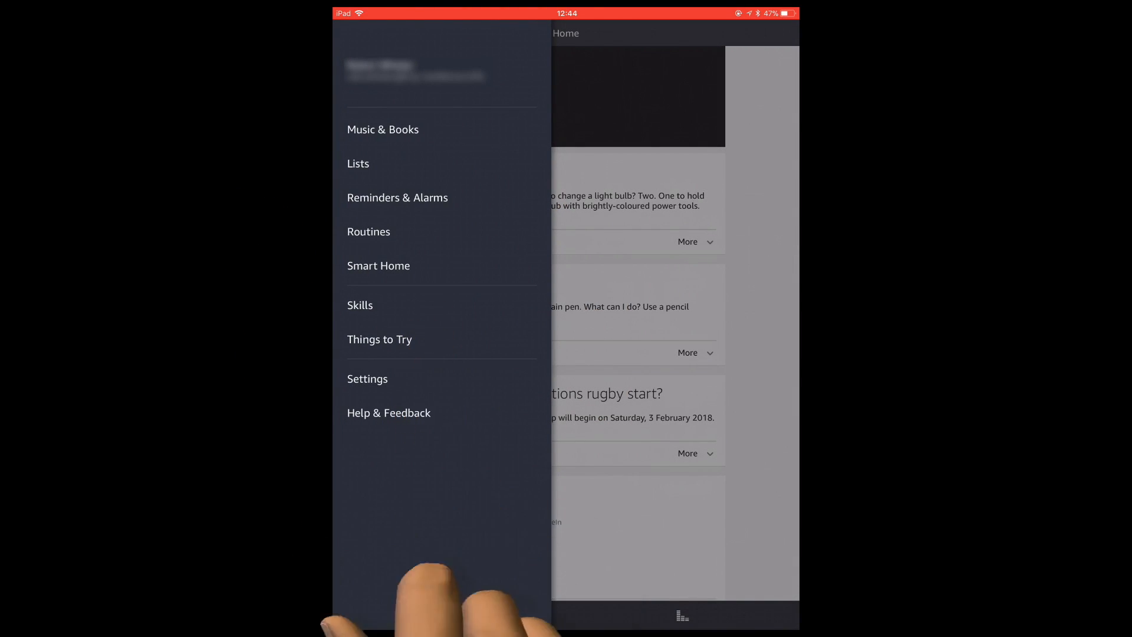
Go to Settings and open the Amazon Echo Plus device page.
{"action": "left_click", "coordinate": [367, 378]}
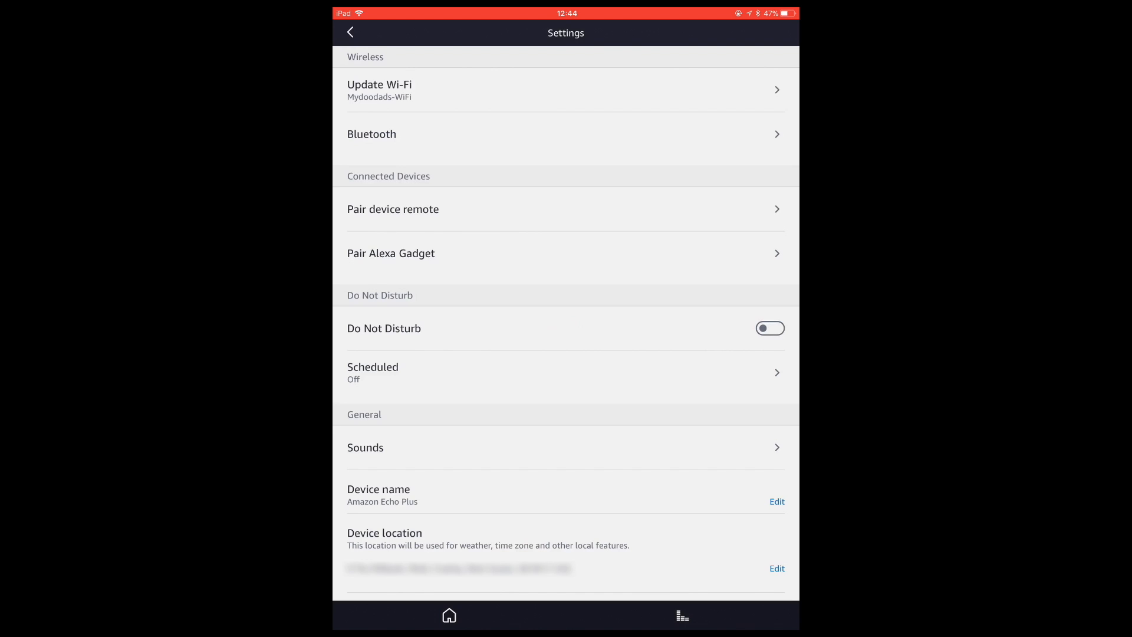
Scroll to the About section and choose Deregister for the Echo Plus.
{"action": "scroll", "scroll_direction": "down", "scroll_amount": 3}
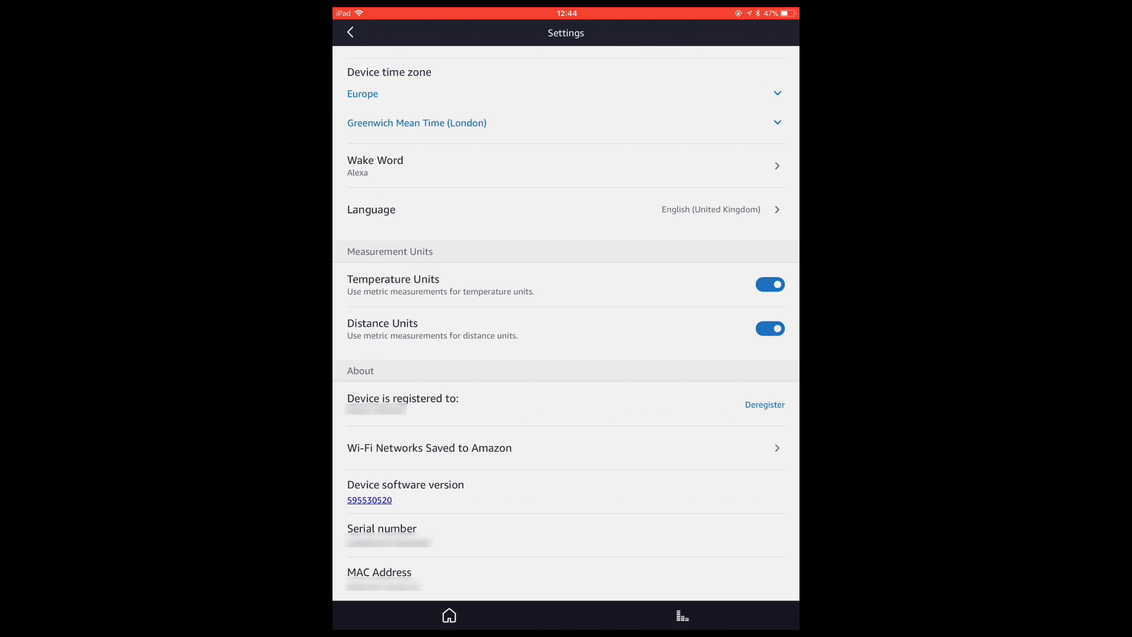
{"action": "left_click", "coordinate": [764, 405]}
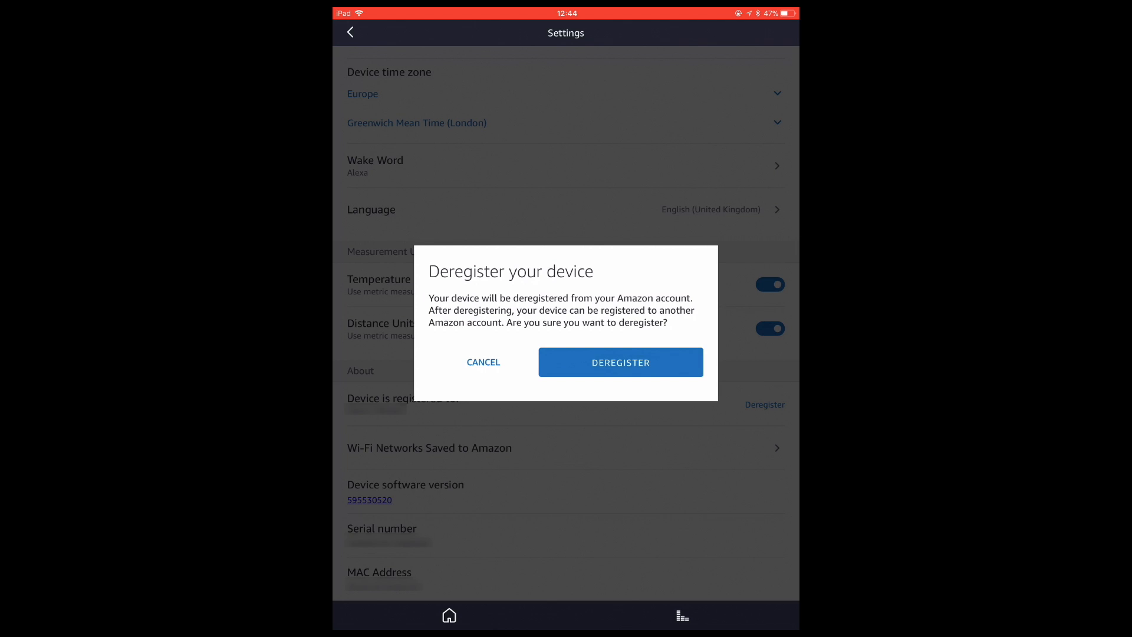
Confirm deregistering the Echo Plus, return to Devices, then exit to the home screen.
{"action": "left_click", "coordinate": [482, 361]}
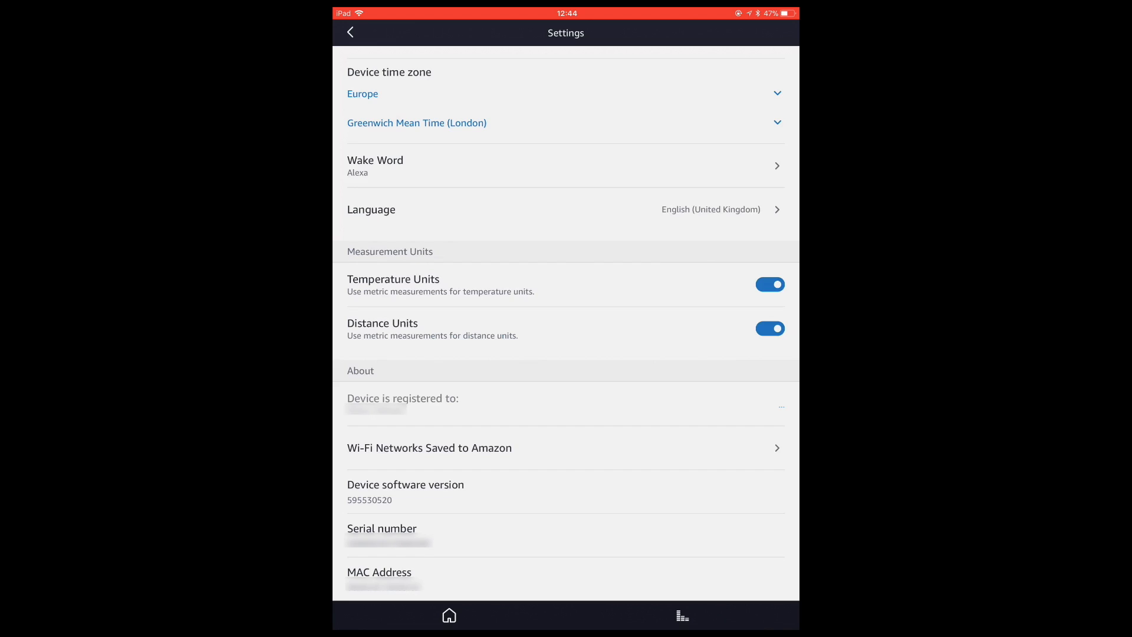
{"action": "left_click", "coordinate": [351, 32]}
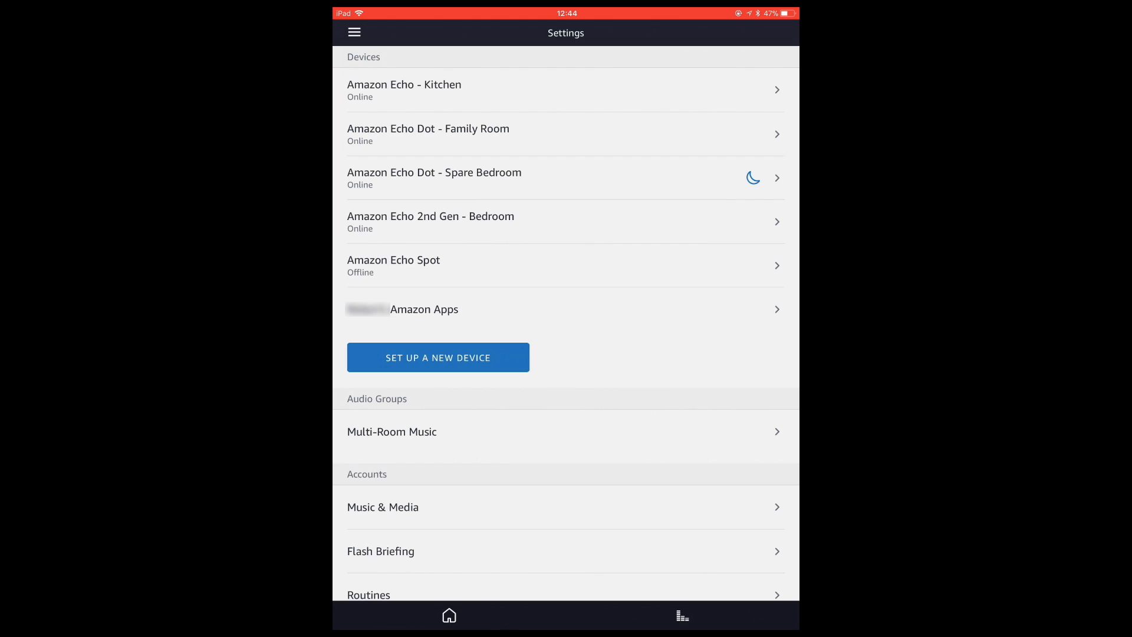
{"action": "key", "text": "home"}
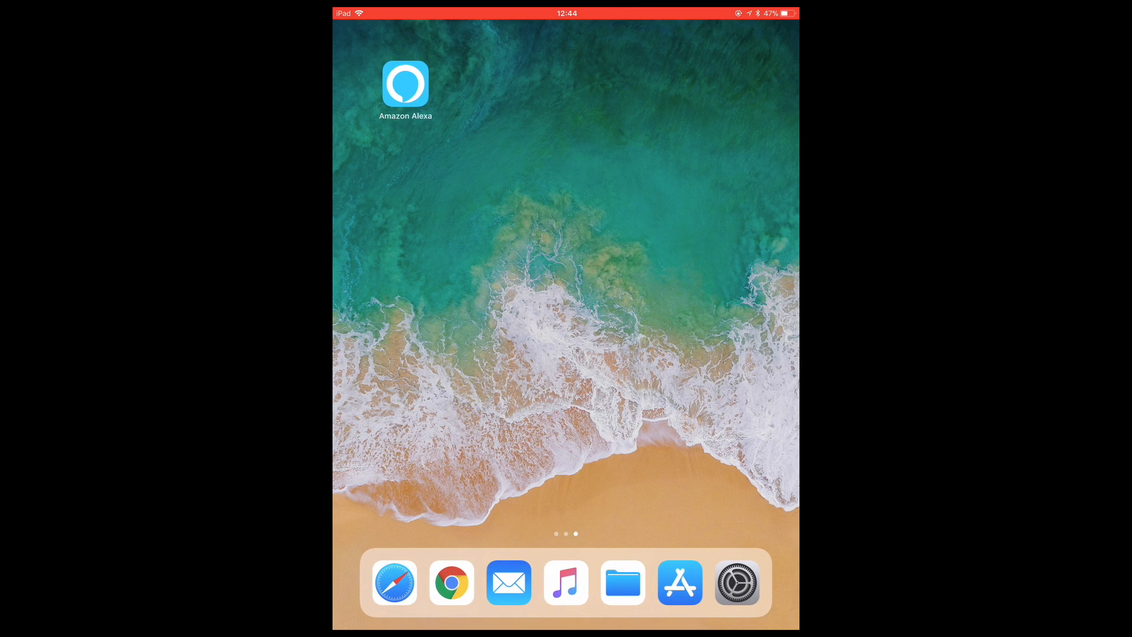